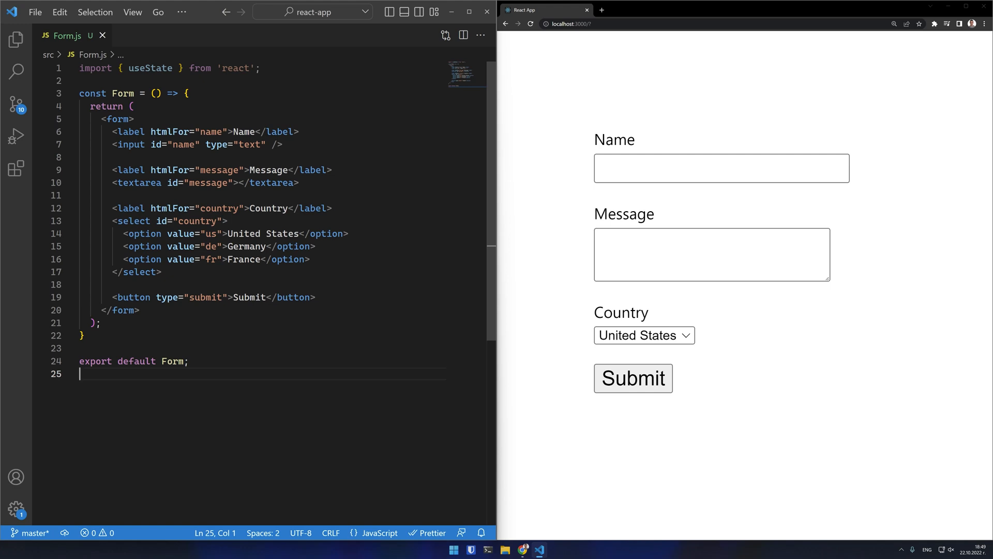
Place the cursor inside the Form component body to start a useState declaration.
double_click(163, 132)
text(const [)
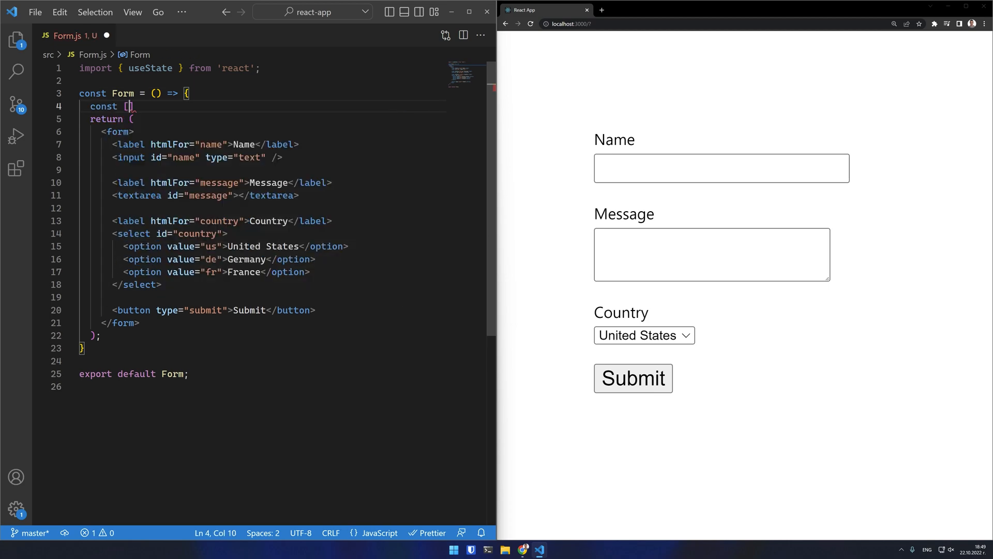
Add const [name, setName] = useState('') and bind the Name input's value and onChange to it.
text(name, setName] = useState('');)
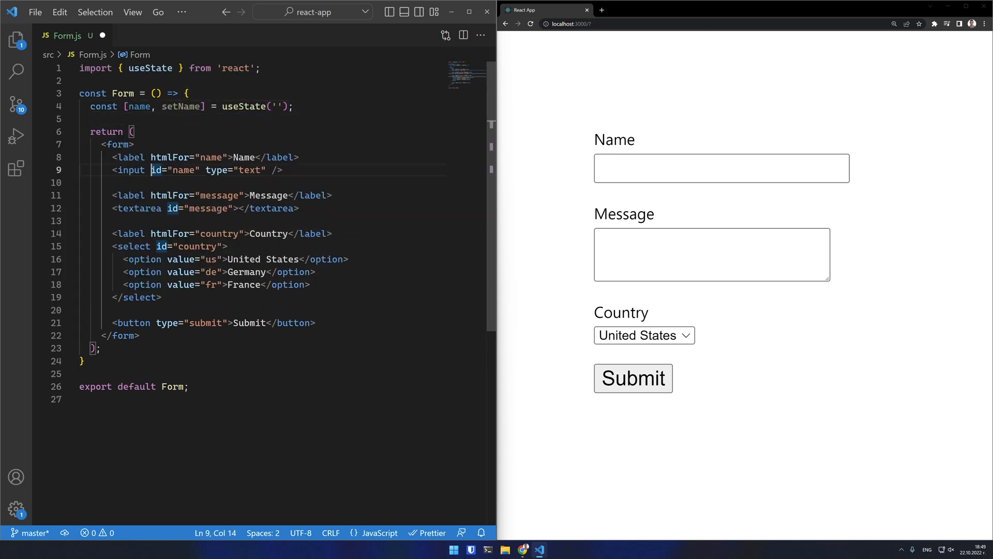
text(value={name})
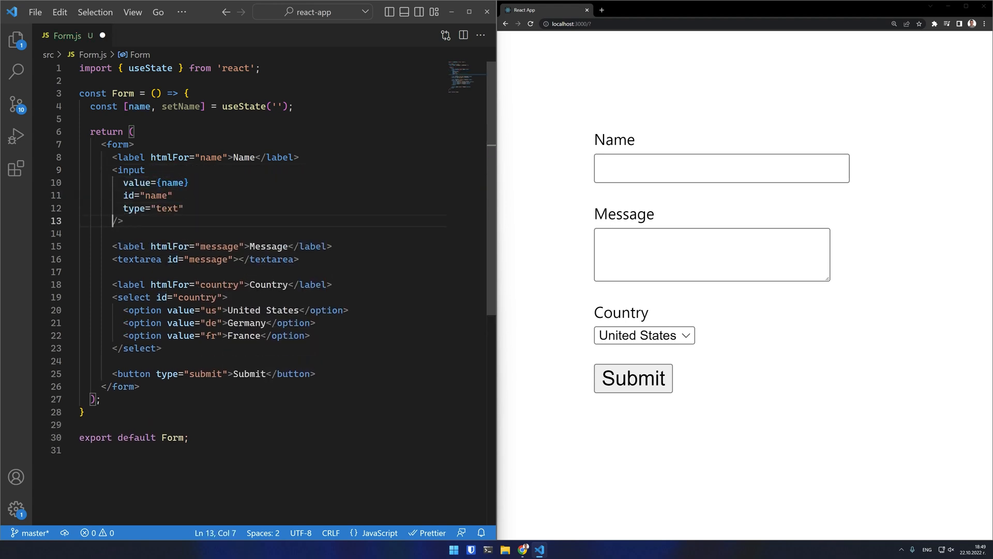
text(onChang)
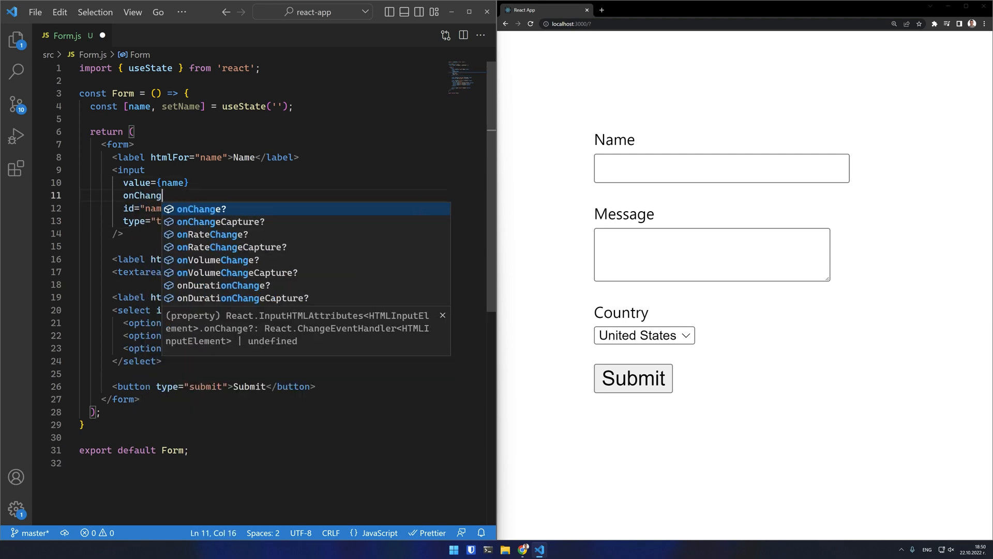
text(e={e =})
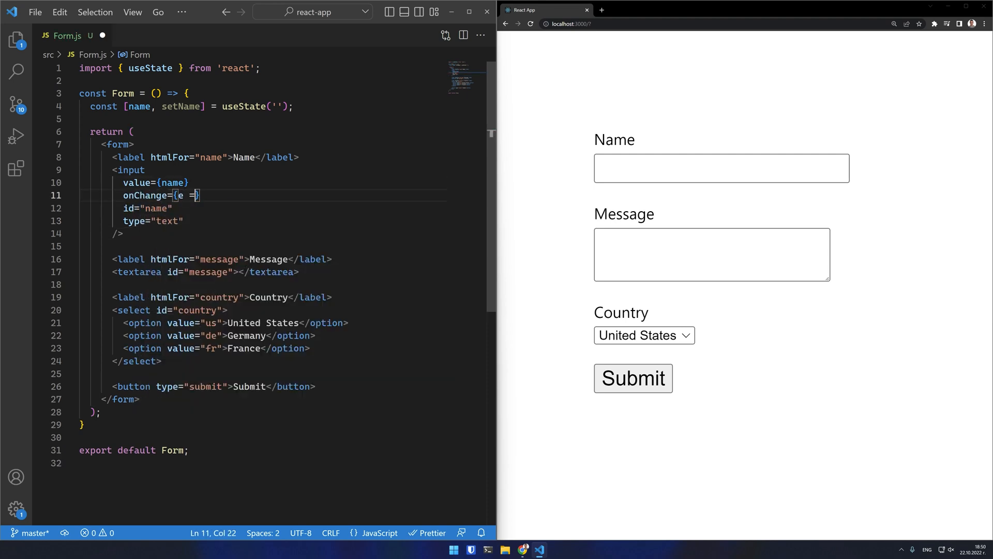
text(setName(e.target.value)
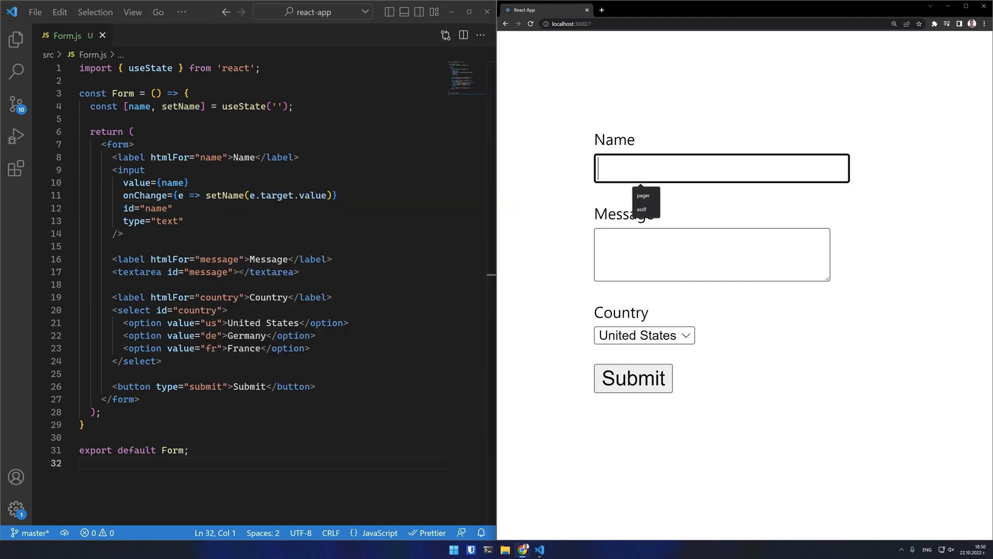
Render <p>{name}</p> under the input and test by typing John in the preview.
text(John)
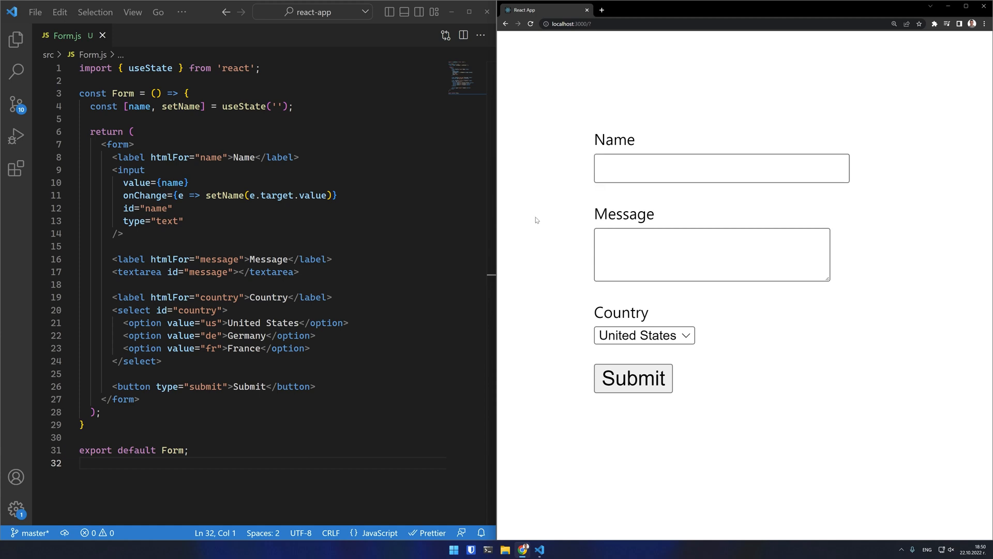
double_click(137, 106)
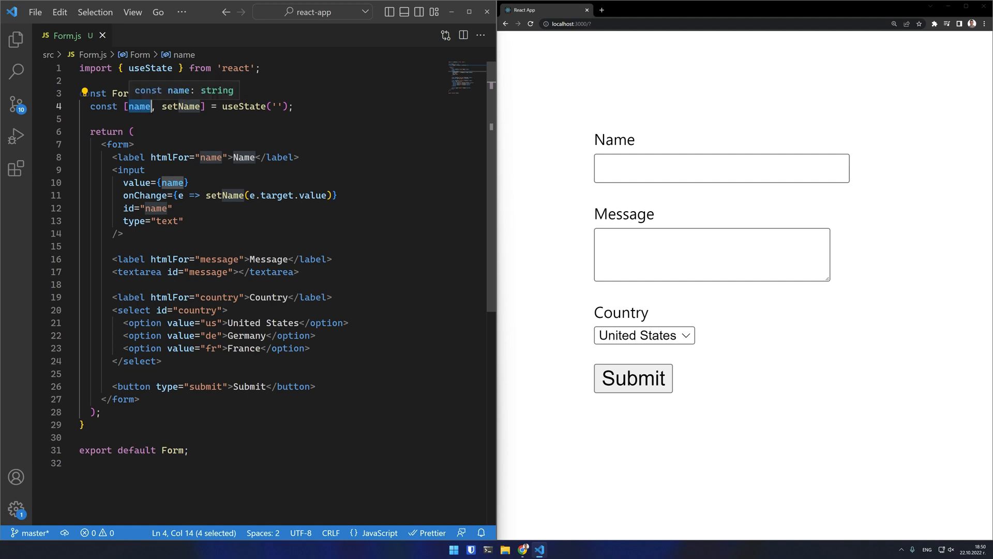
text(<p>{name}</p>)
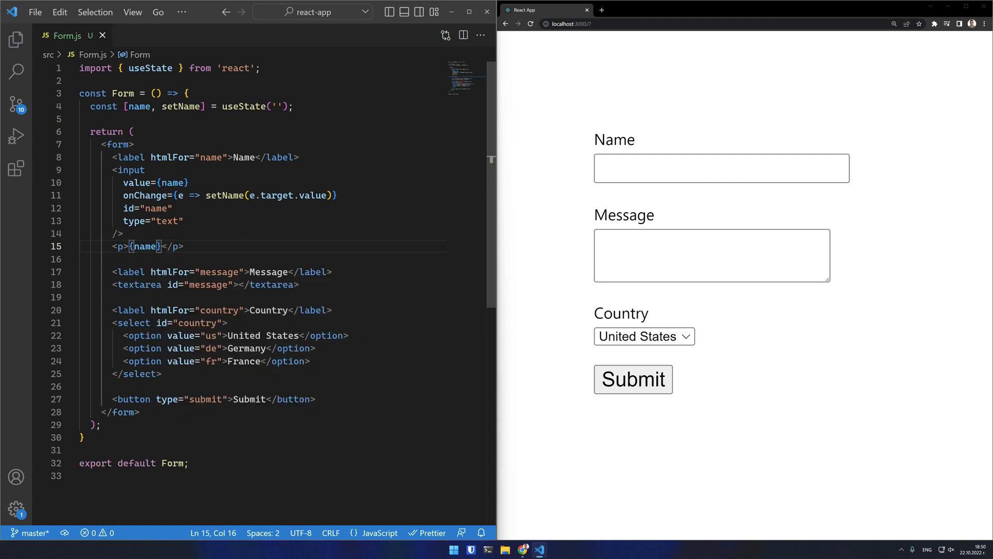
text(Jo)
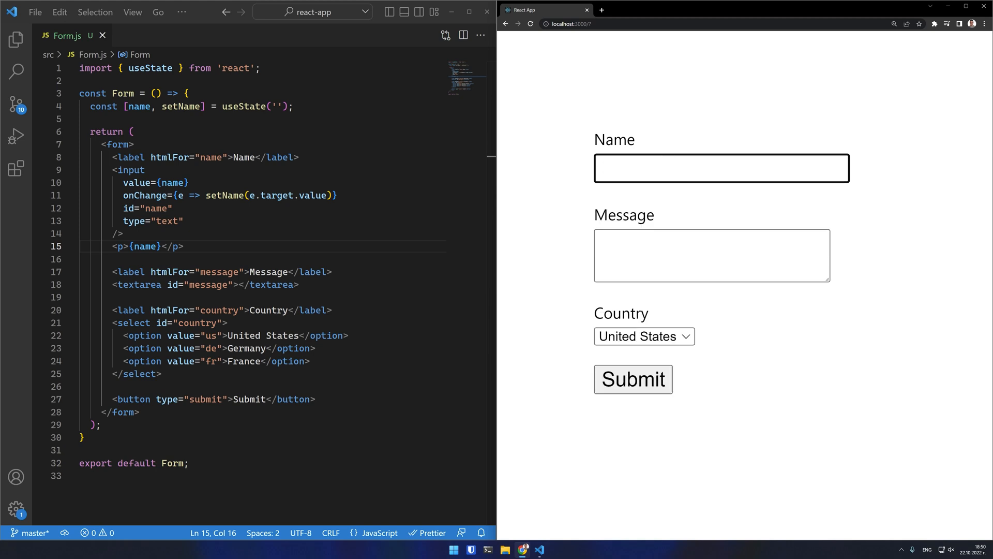
Add message state and bind the textarea's value={message} and onChange={e => setMessage(e.target.value)}.
text(textarea content)
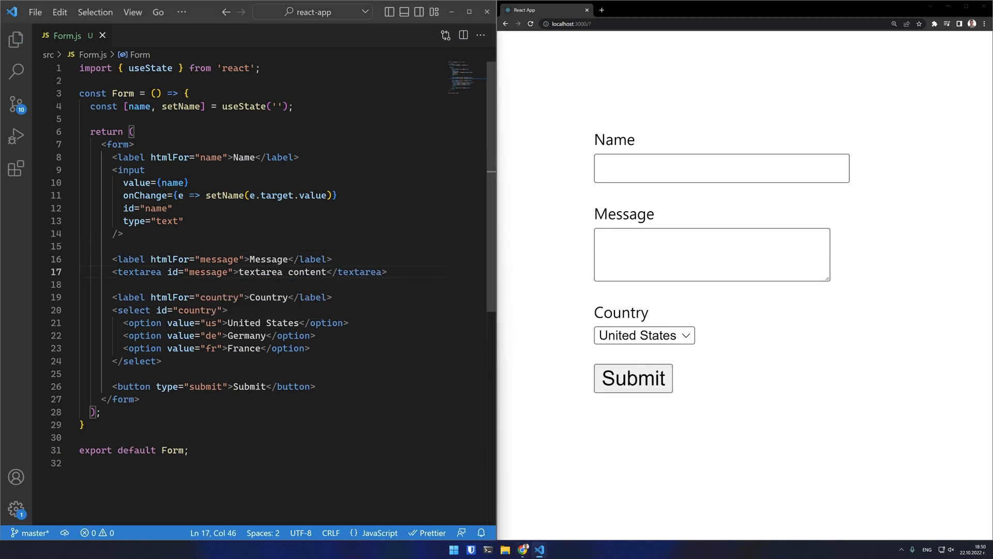
click(710, 255)
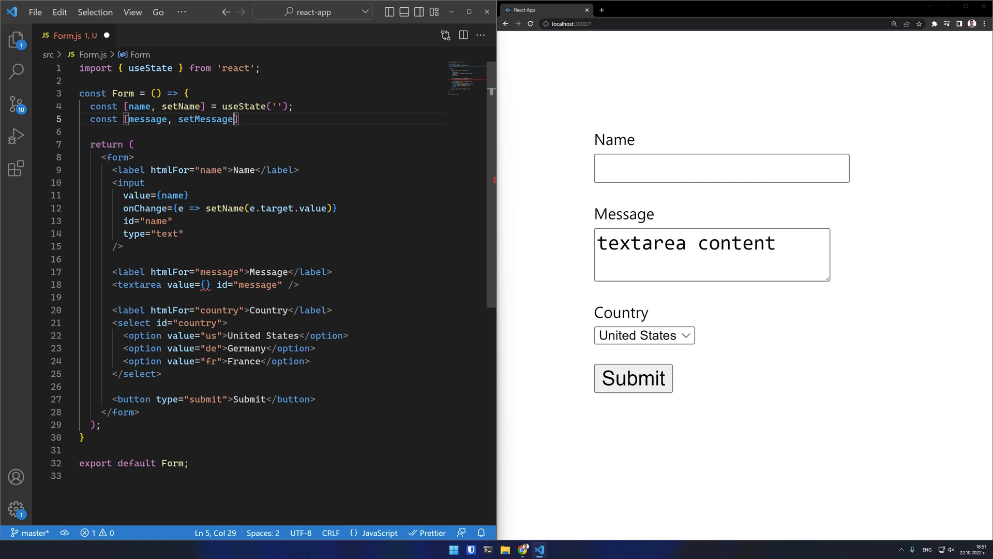
text(message})
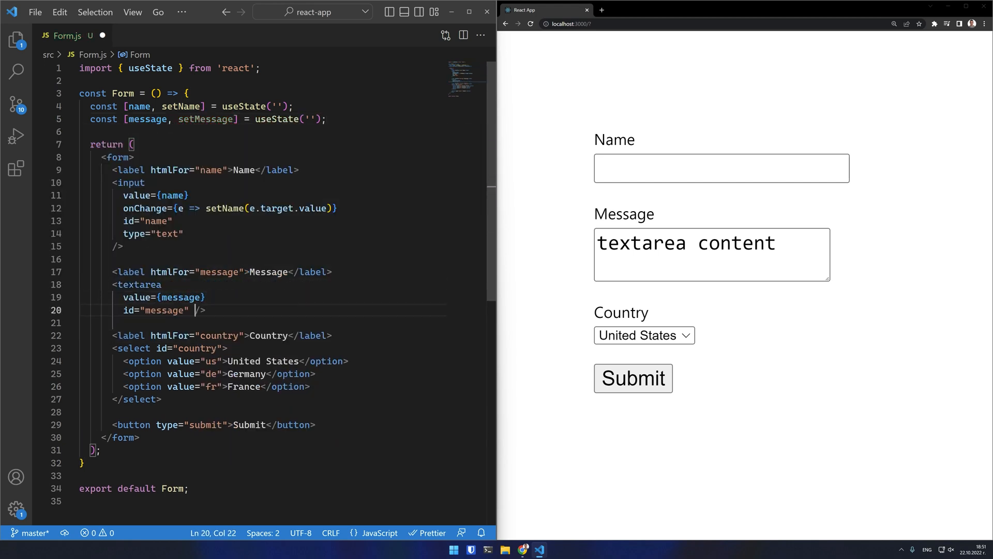
text(onChange={e => setMessage(e.target.value)
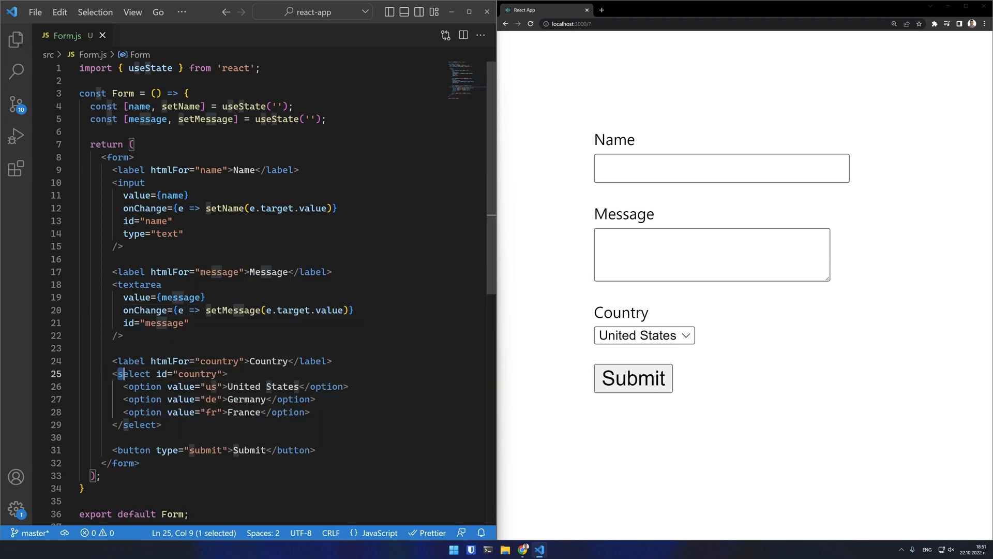
Add country state and bind the select's value={country} and onChange to setCountry.
text(value={country)
click(264, 132)
text(const [country,)
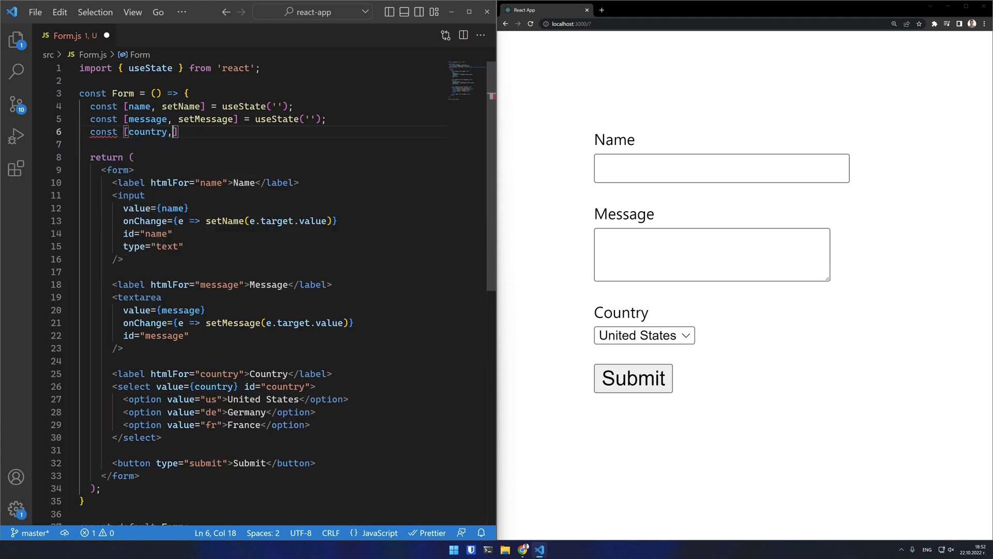
text(setCountry] = useState(''))
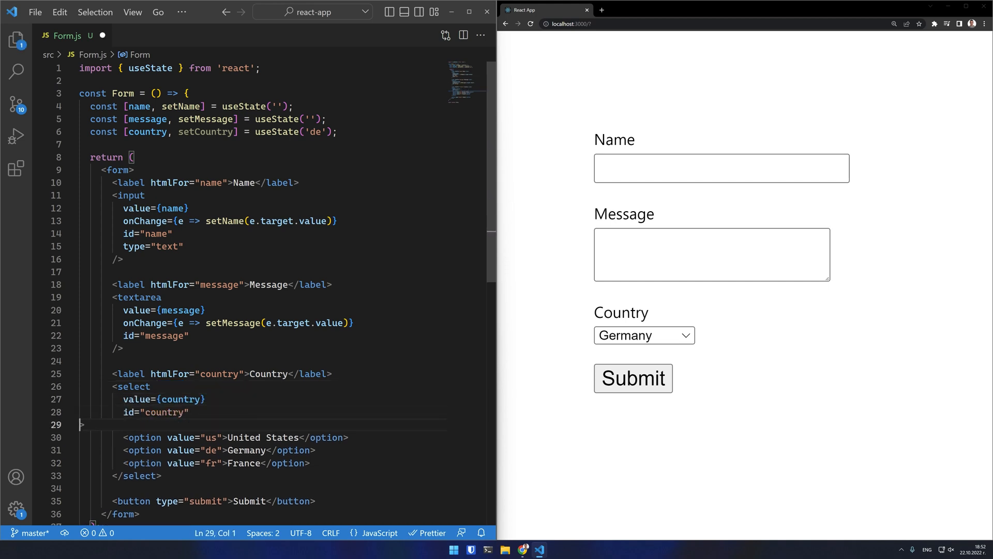
text(onChange={e => setCountry(e.target.value)
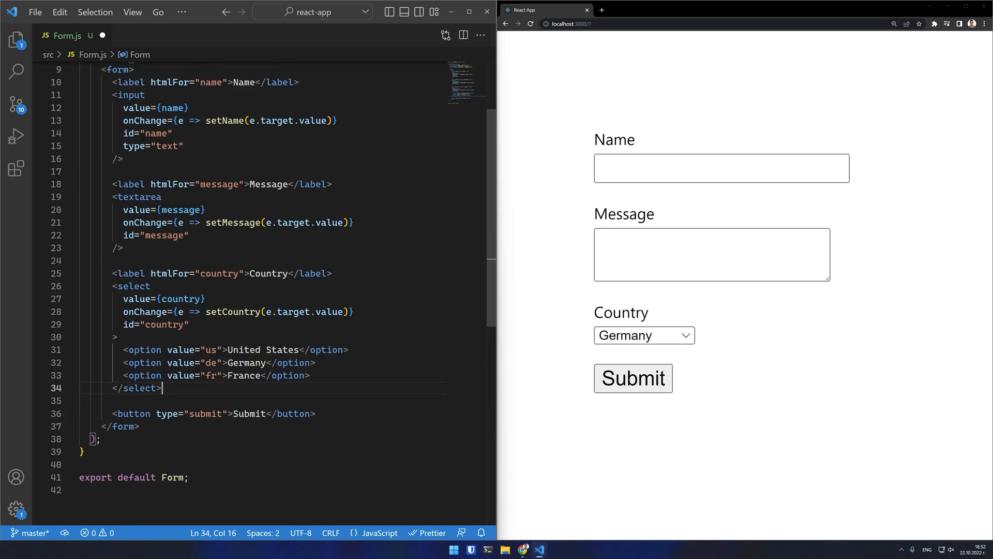
Render <p>{country}</p> after the select and pick France in the preview to show fr.
text(<p>{country}</p>)
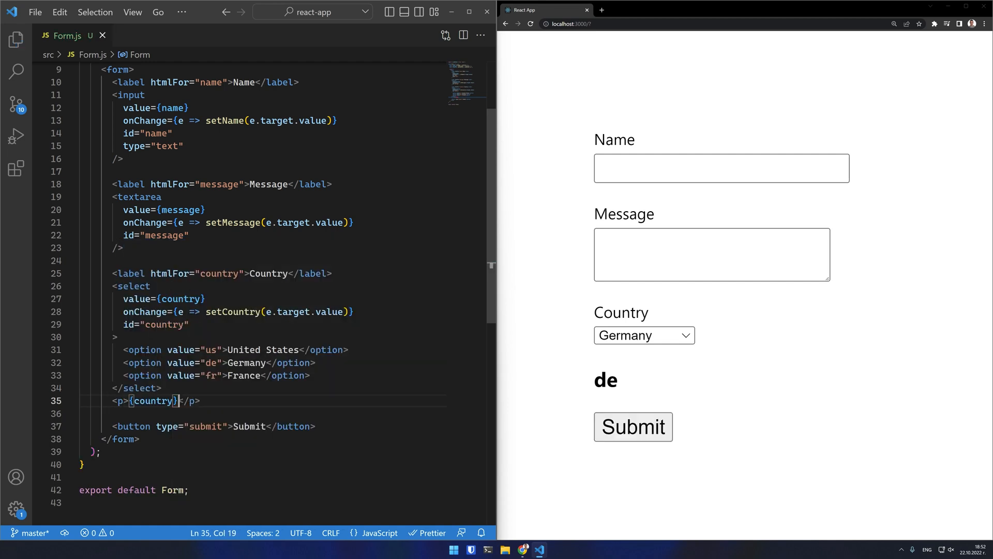
click(643, 335)
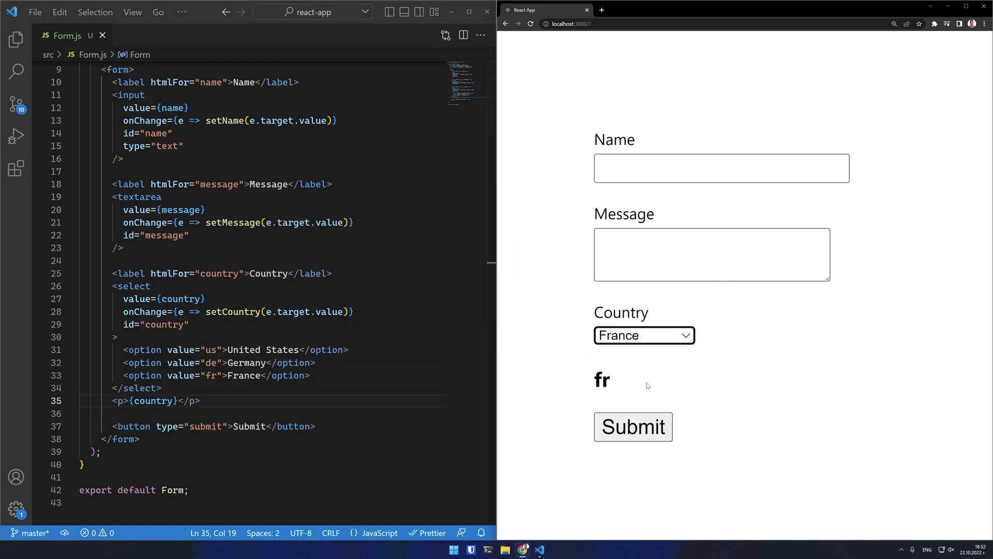
click(644, 335)
text(const handleSubmit = () => {)
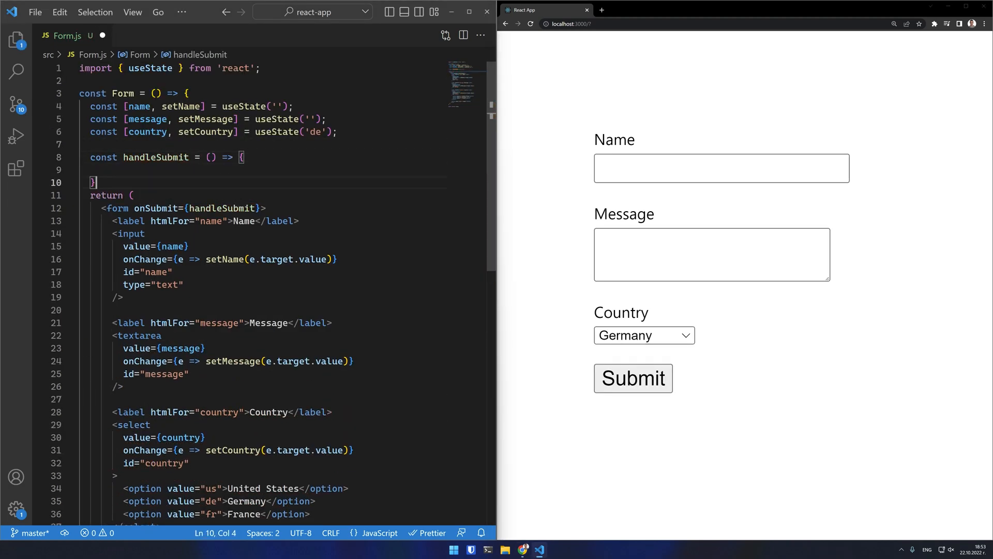
Write handleSubmit with event.preventDefault() and console.log({name, message, country}), then submit the form.
text(event.prev)
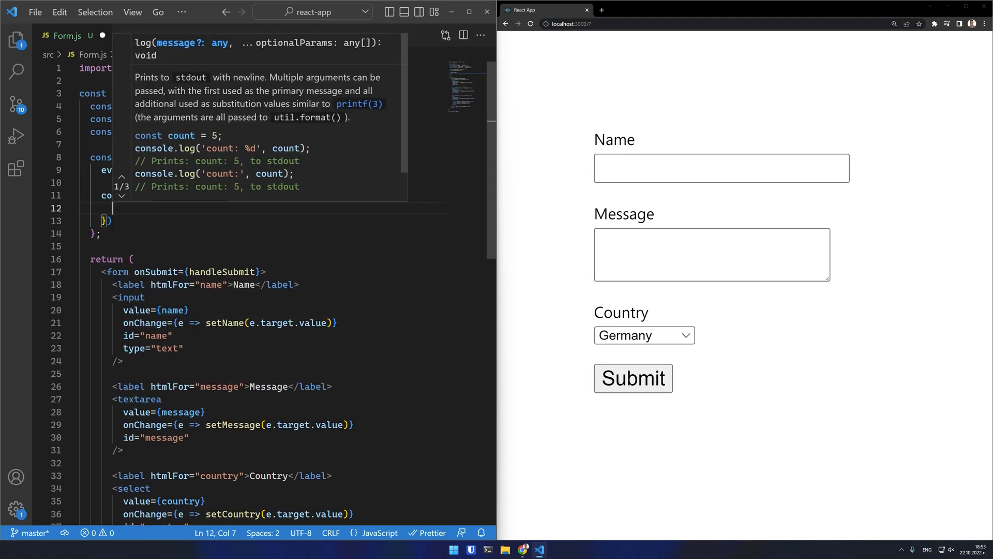
text(country)
click(711, 255)
text(Lorem ipsum)
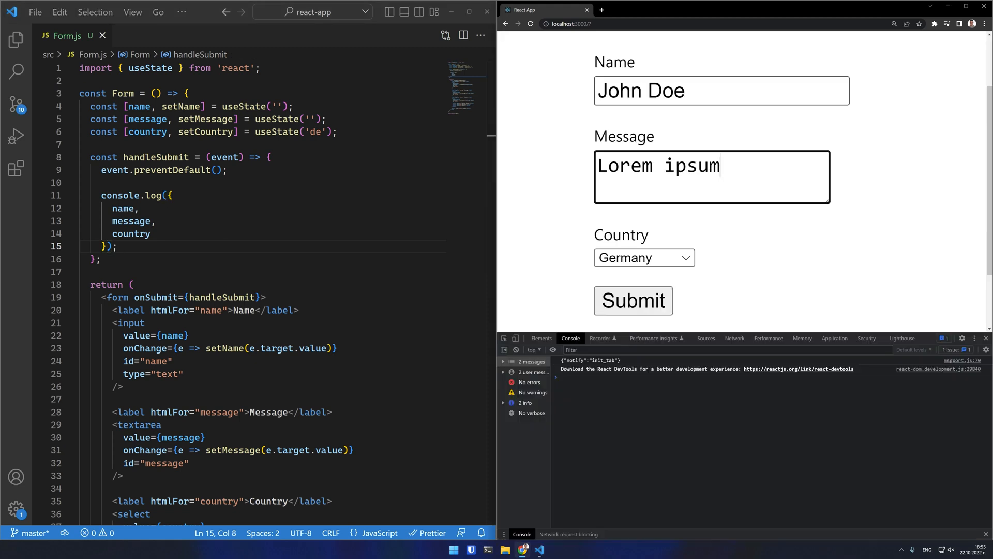
click(632, 300)
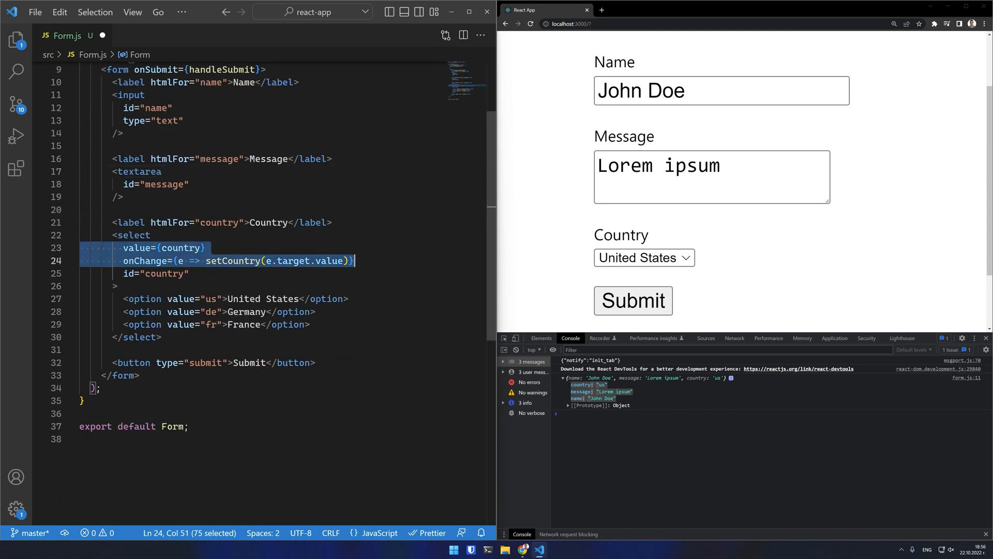
Import useRef and read the name in handleSubmit as const name = nameRef.current.value;.
text(useRef } from 'react';)
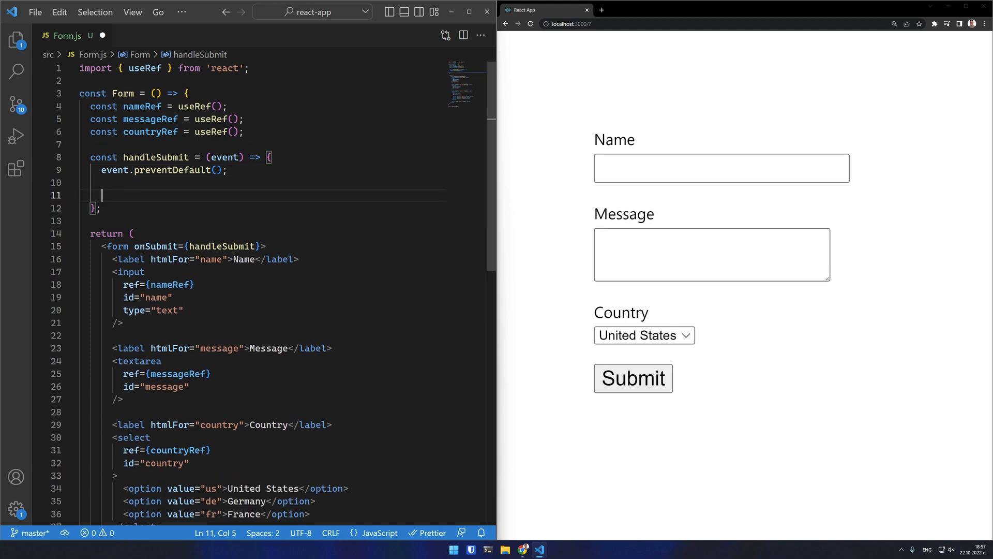
text(const name = nameRef.current.value)
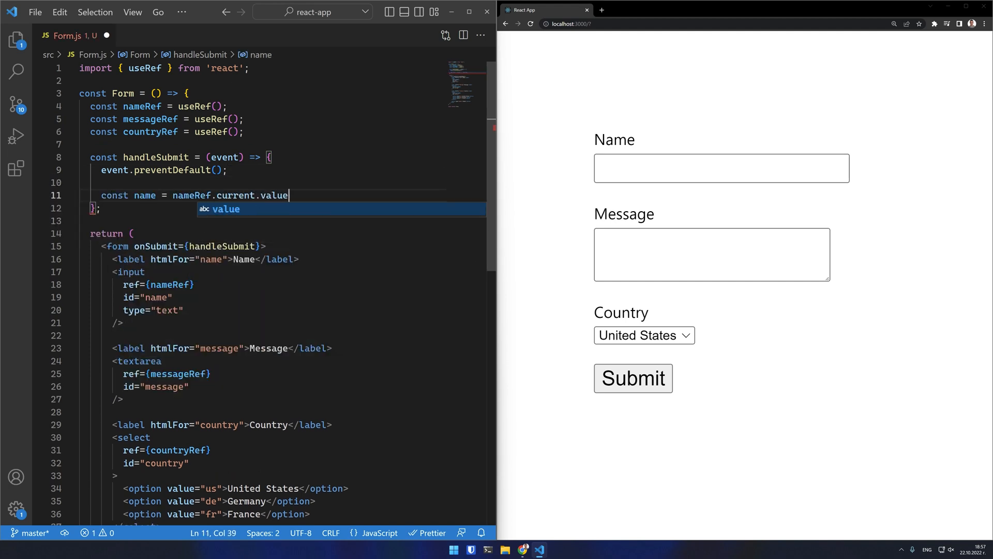
text(;)
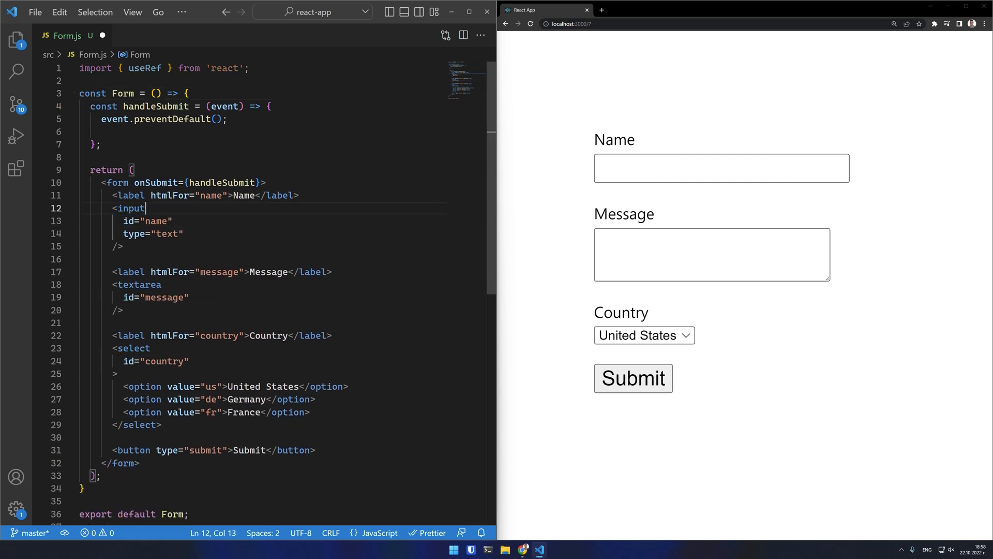
Give the input and textarea name="name" and name="message" attributes.
text(name="name")
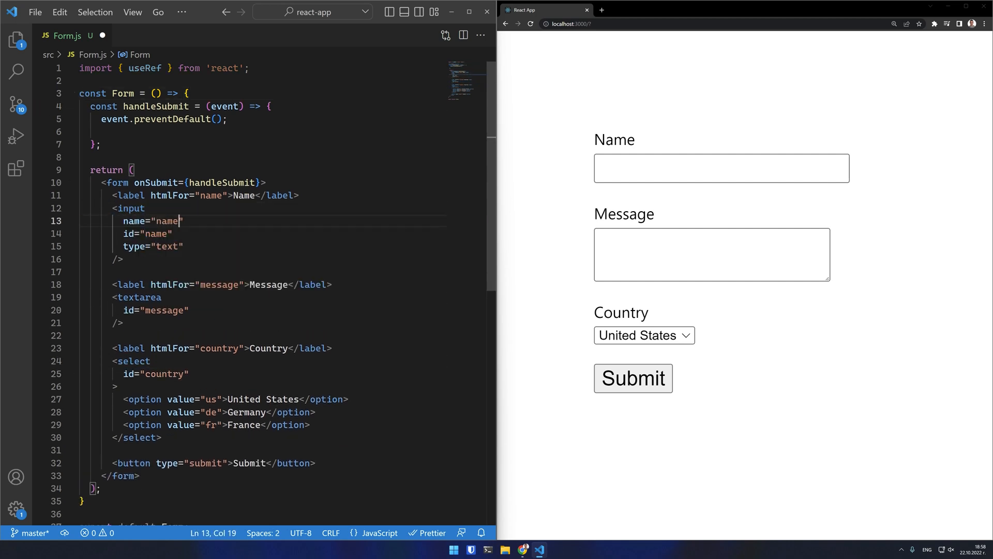
text(name="message")
text(name="cou)
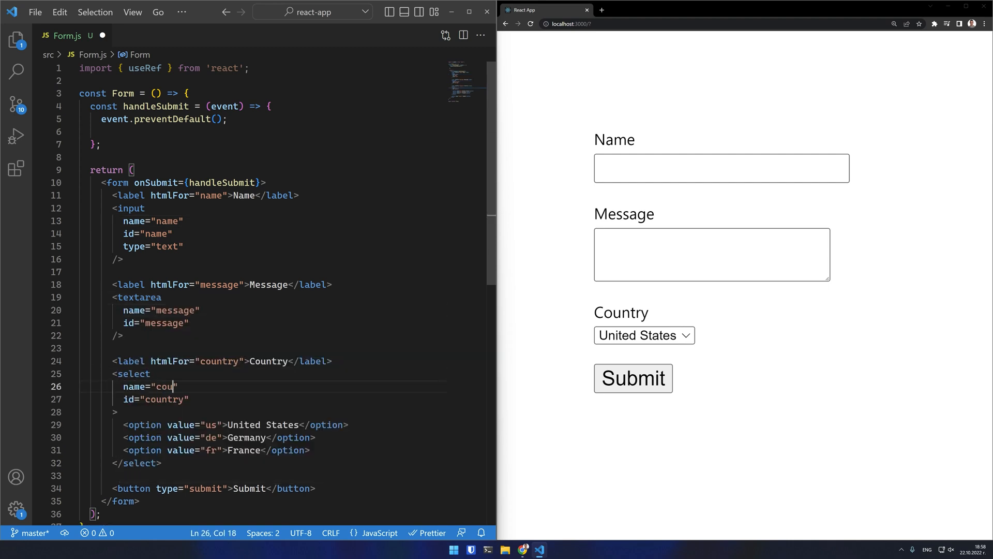
In handleSubmit build new FormData(event.target), convert with Object.fromEntries and console.log(obj).
text(const formData =)
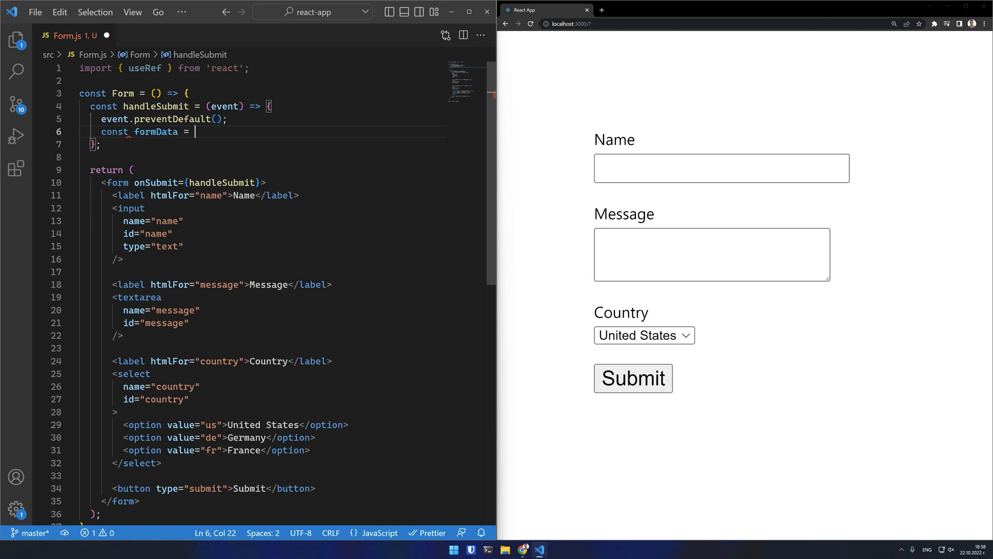
text(new FormData(event.target);)
text(const obj = Object.fromEntries(formData);)
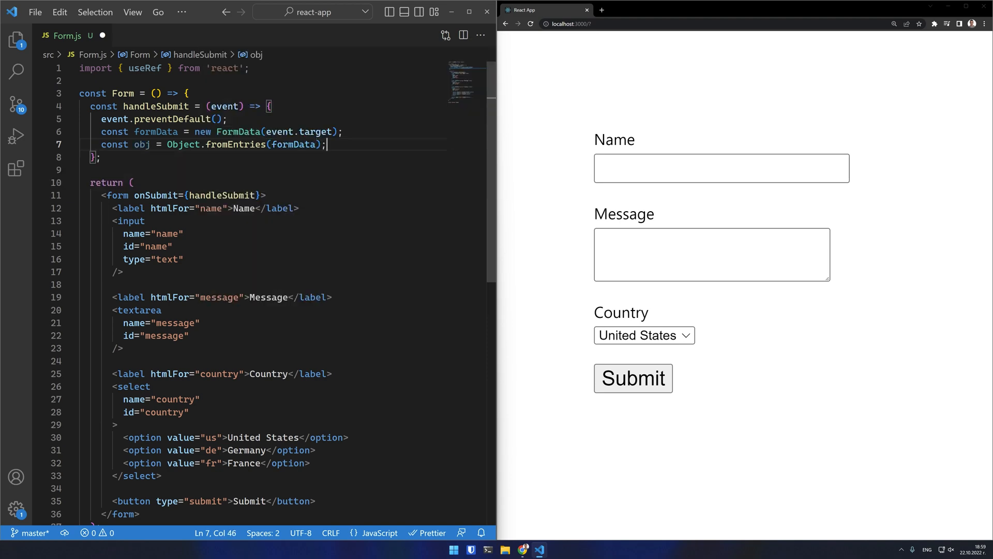
text(console.log(obj);)
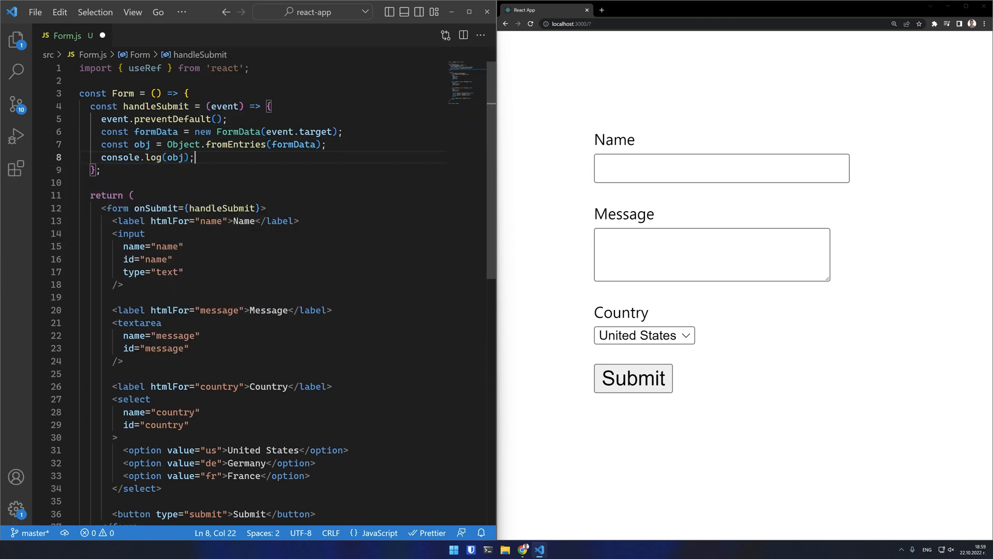
Submit the form with John Doe and Lorem ipsum and expand the logged object showing country us.
text(J)
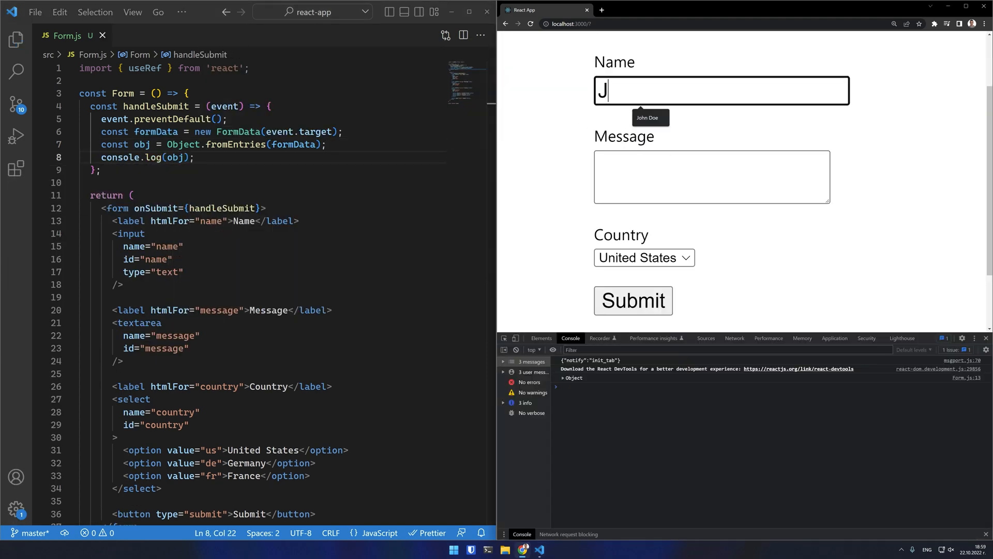
text(L)
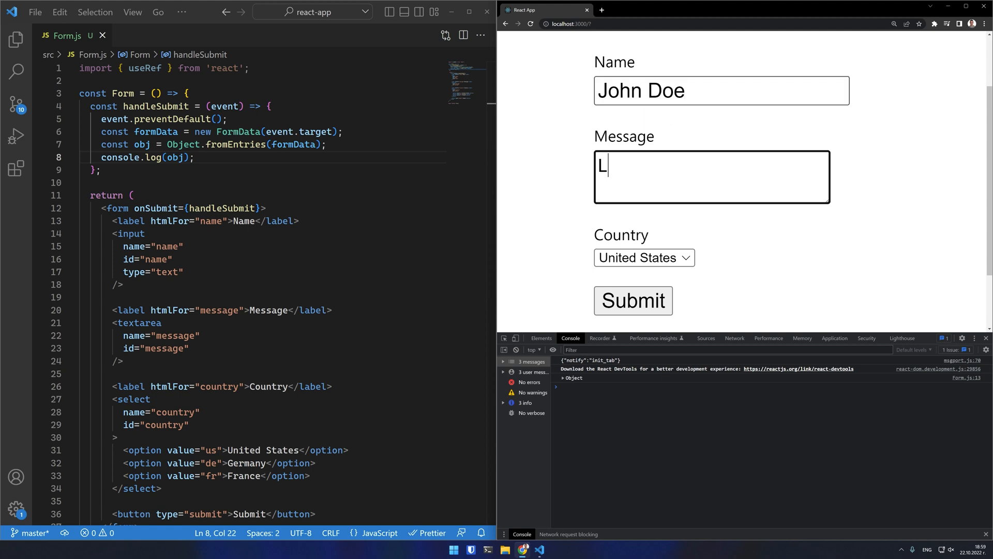
text(orem ipsum)
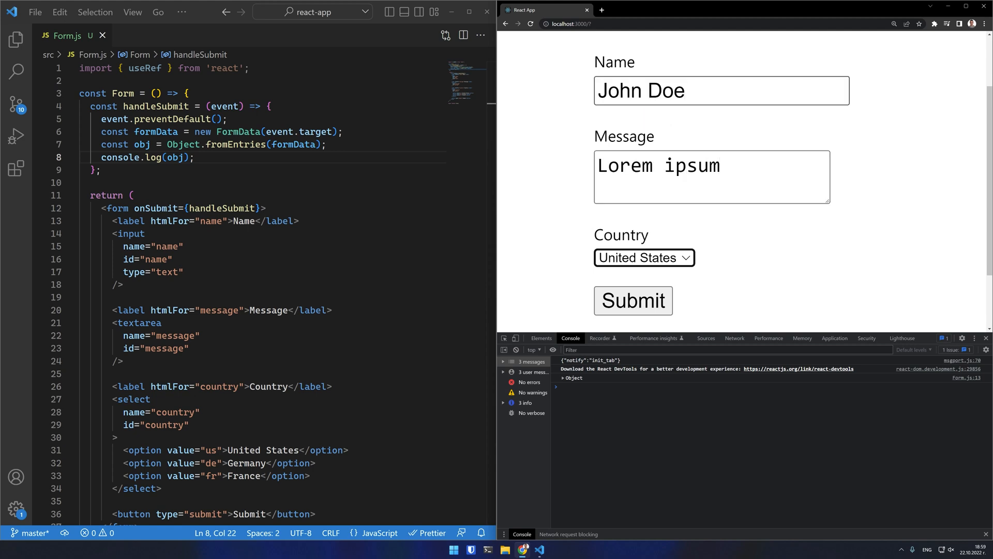
click(633, 300)
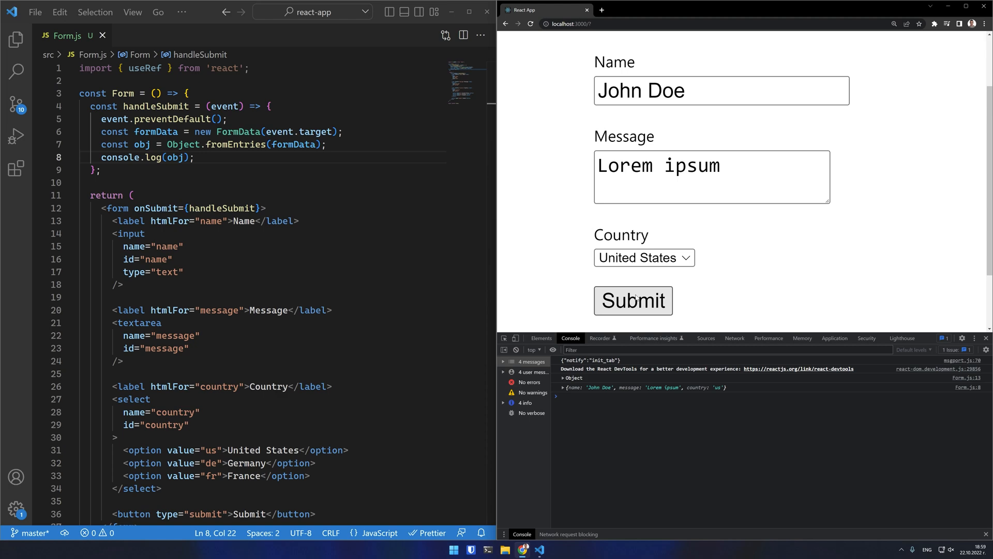
click(563, 387)
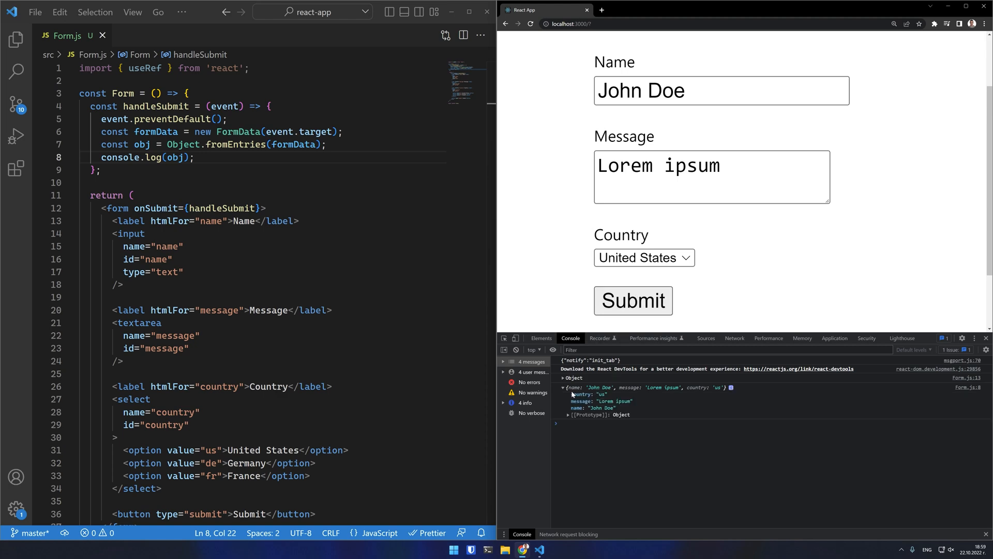